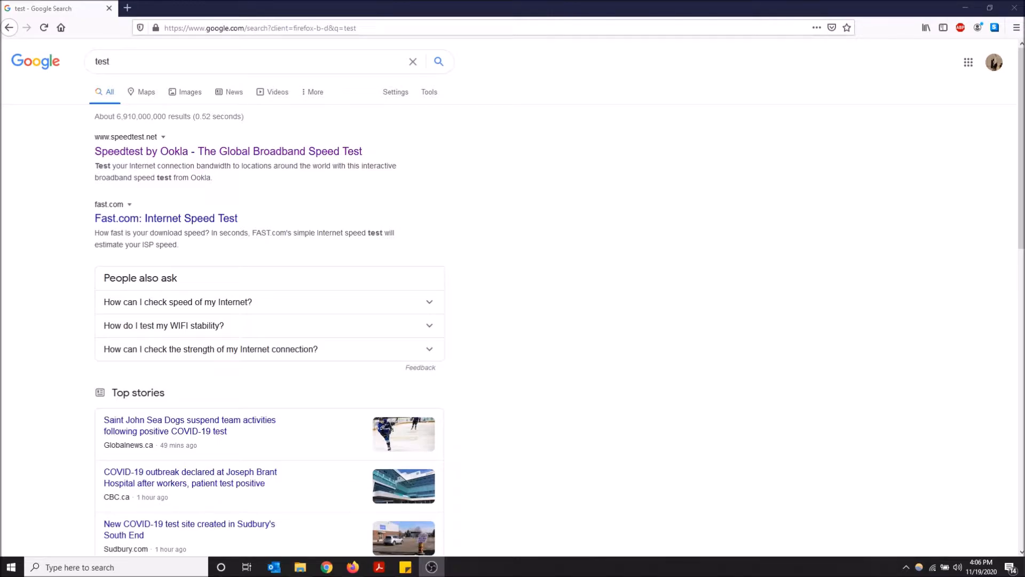
mouse_move(340, 29)
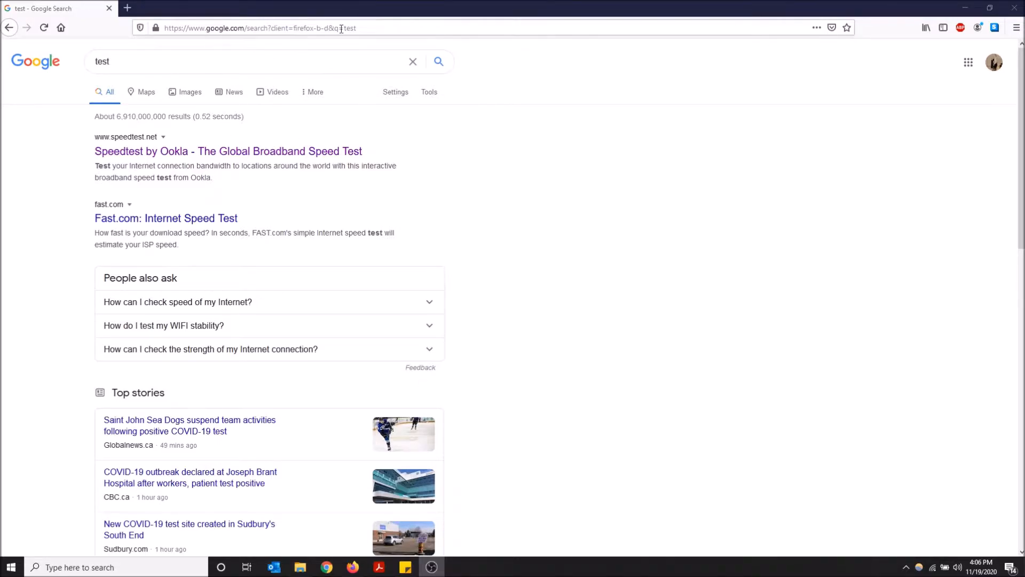
Enter 'test' in the address bar, then put a Search box left of the address bar.
left_click(261, 27)
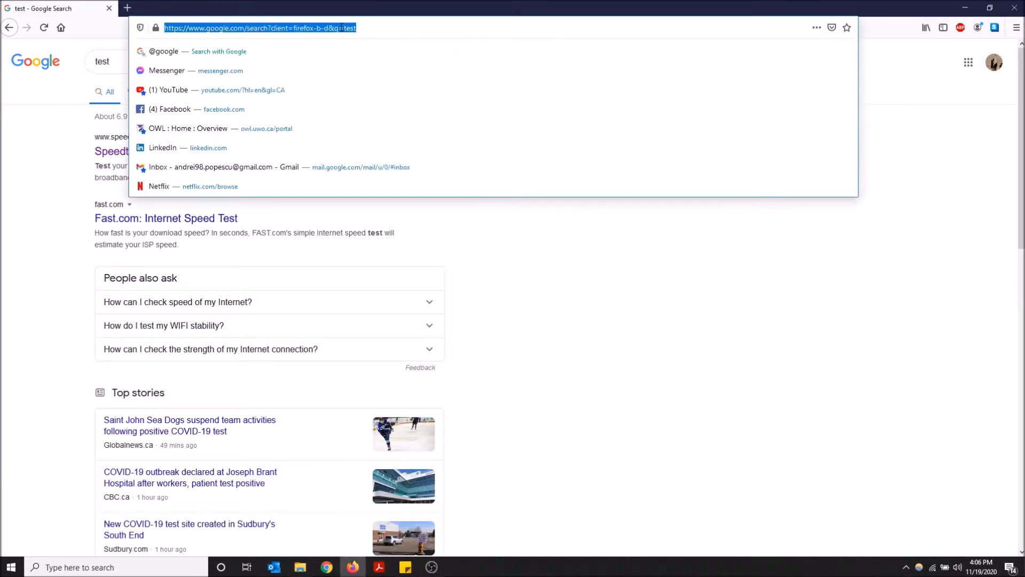
type("twitter.com/")
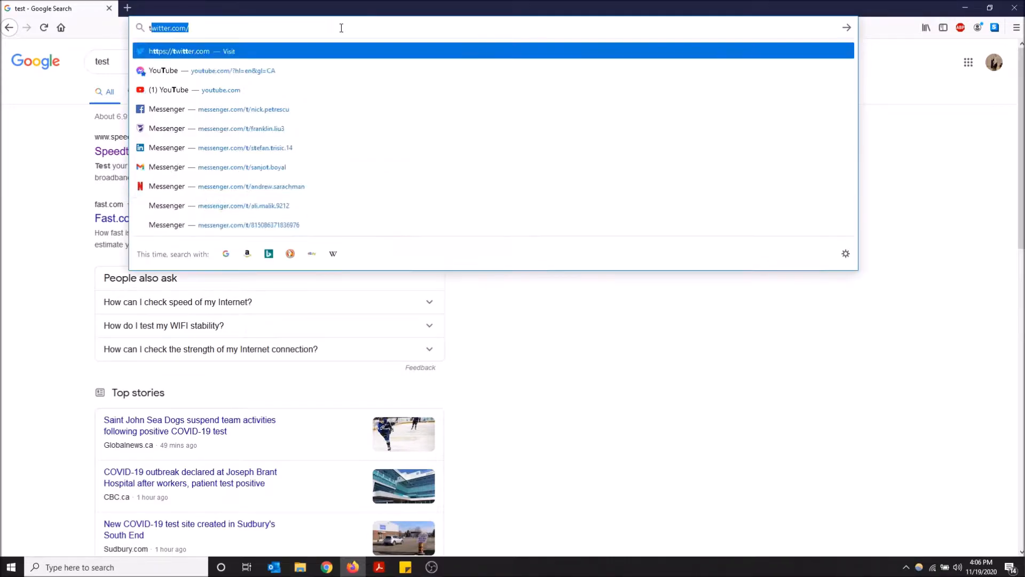
type("test")
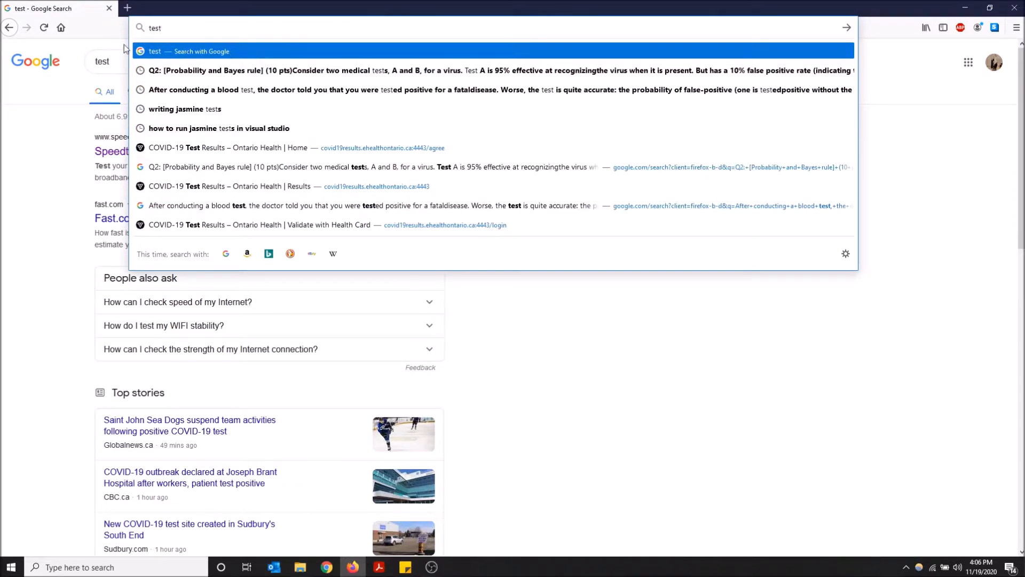
mouse_move(194, 58)
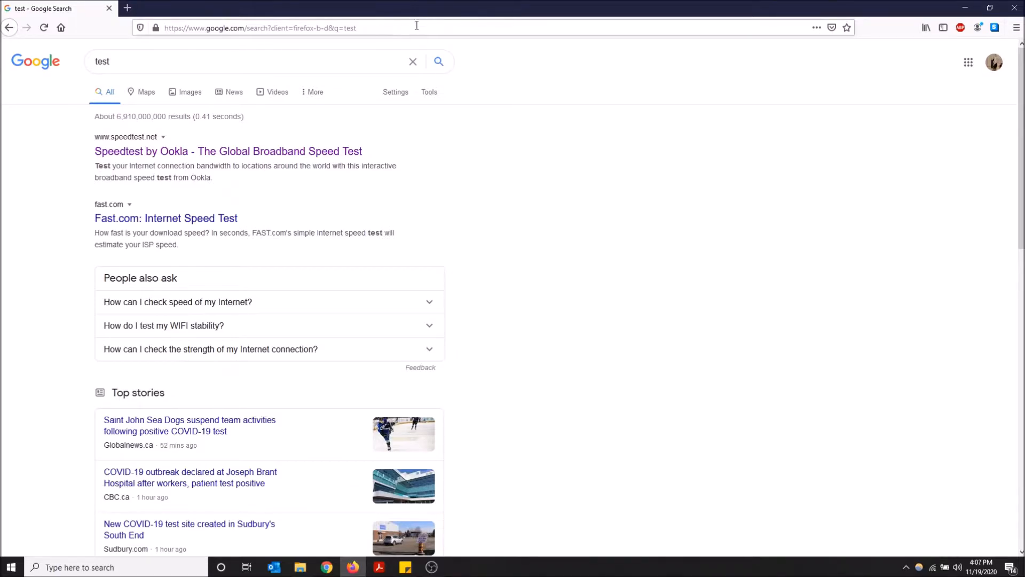
mouse_move(883, 27)
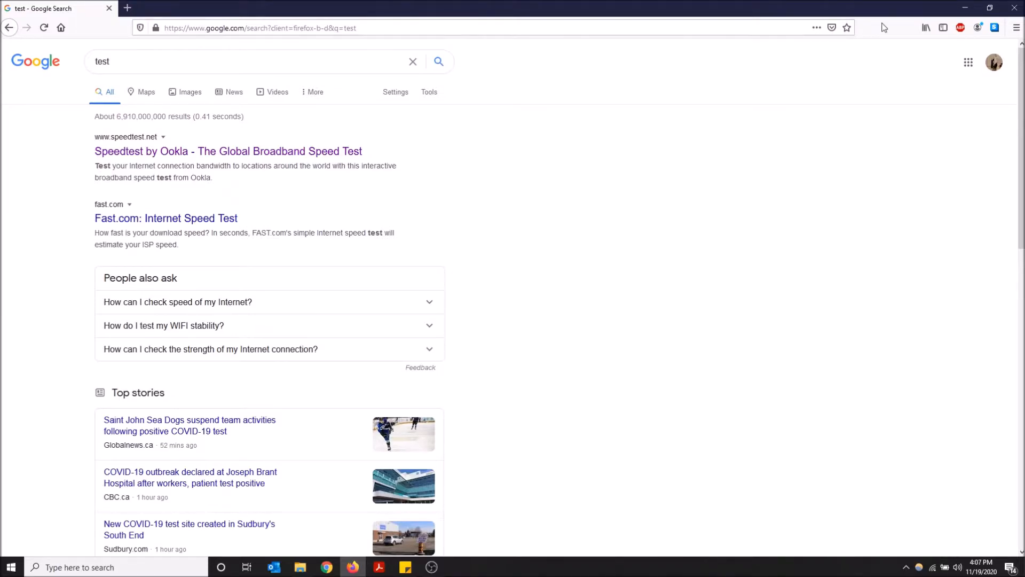
mouse_move(1015, 28)
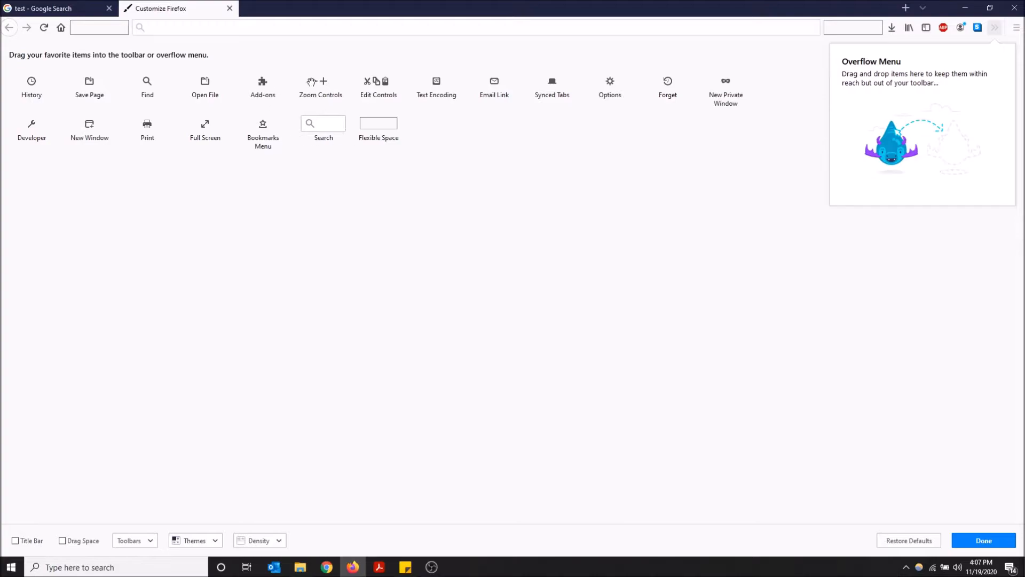
mouse_move(578, 95)
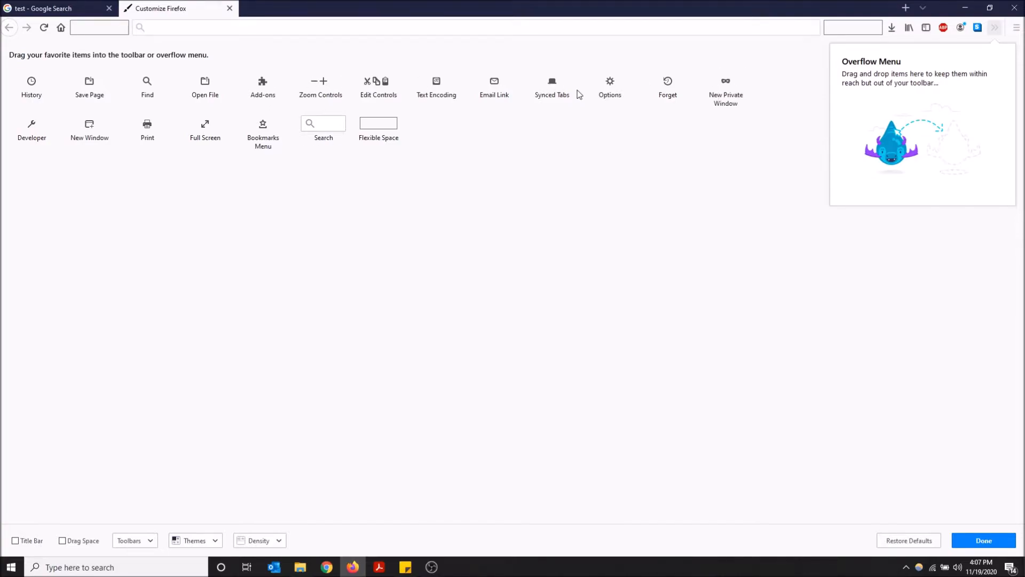
mouse_move(693, 91)
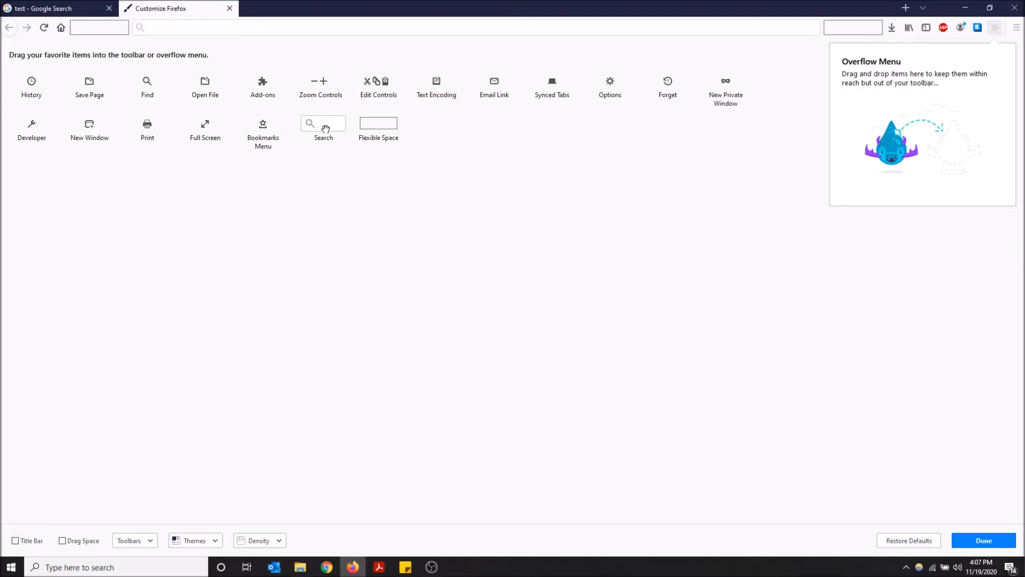
left_click_drag(323, 124, 115, 26)
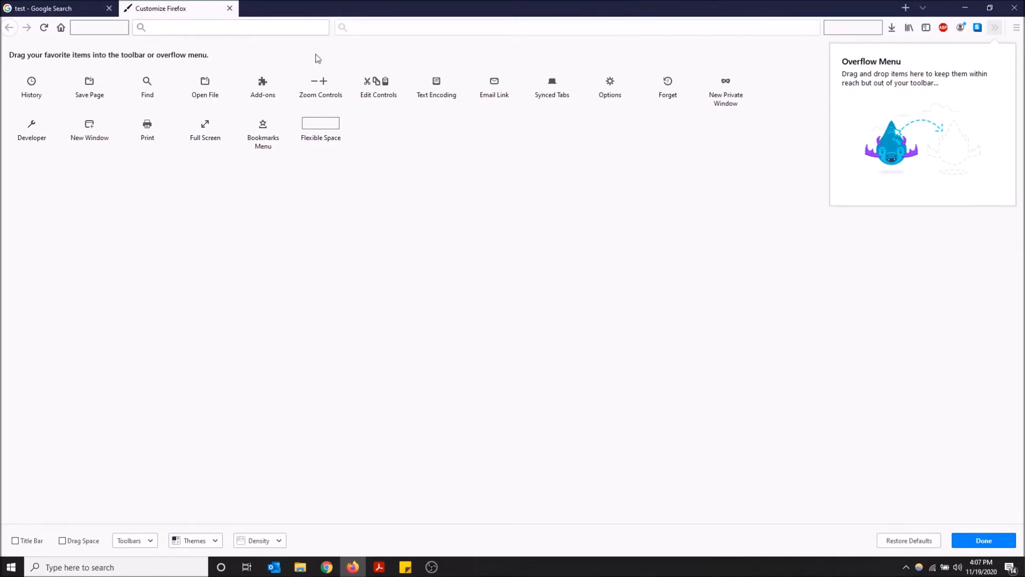
mouse_move(743, 125)
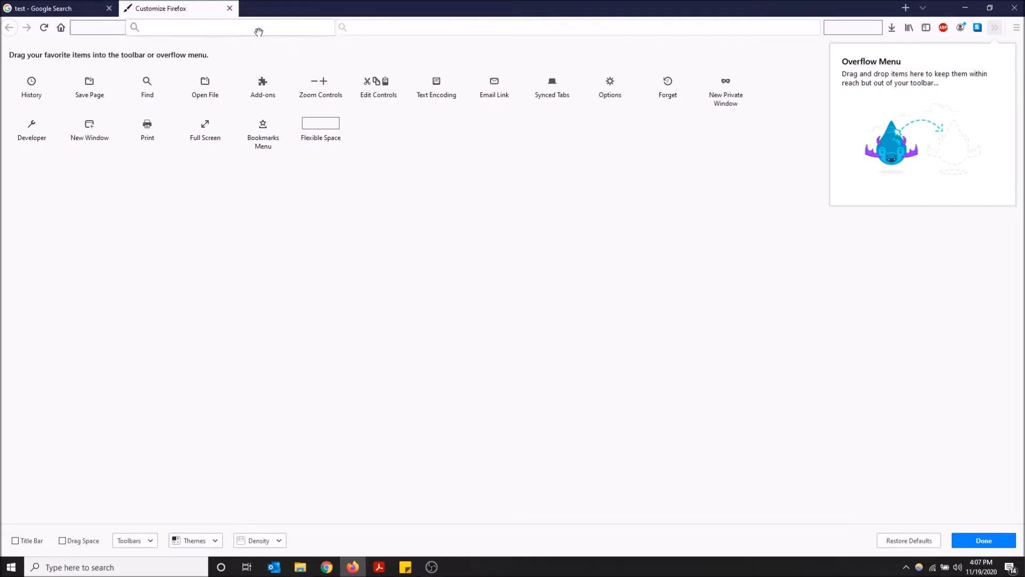
mouse_move(241, 7)
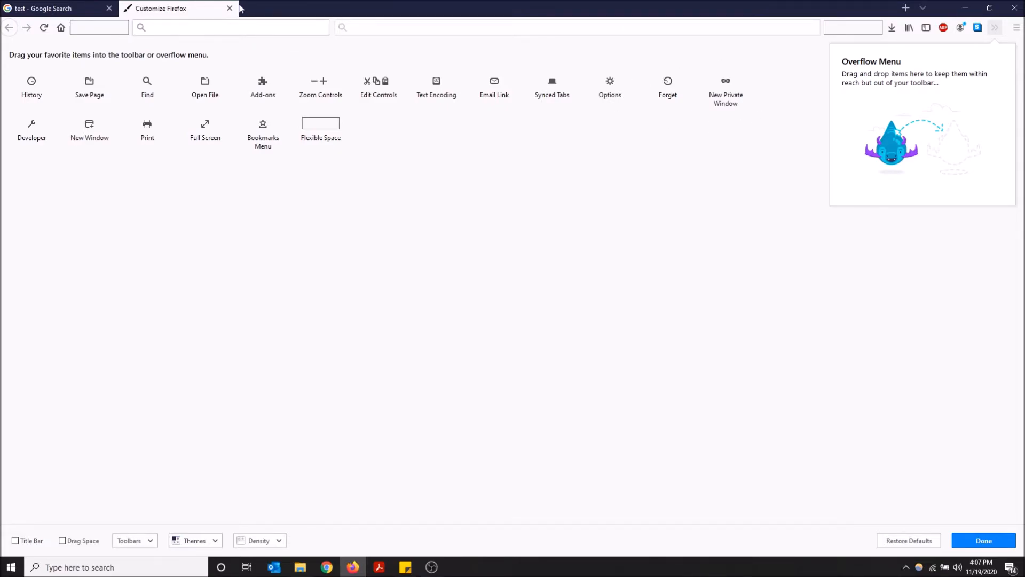
left_click(230, 9)
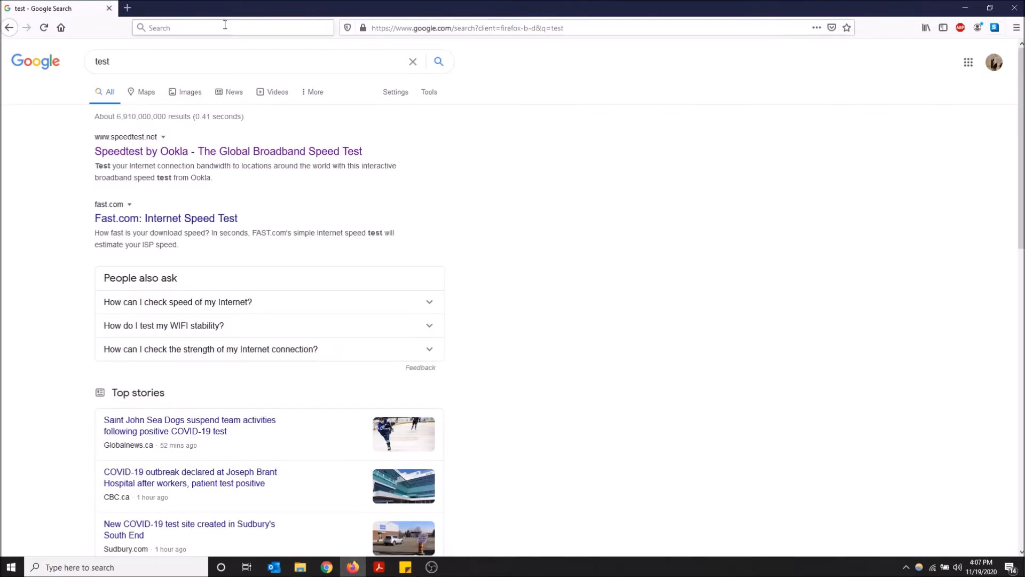
Search Google for 'testing' from the new toolbar search box.
type("testing")
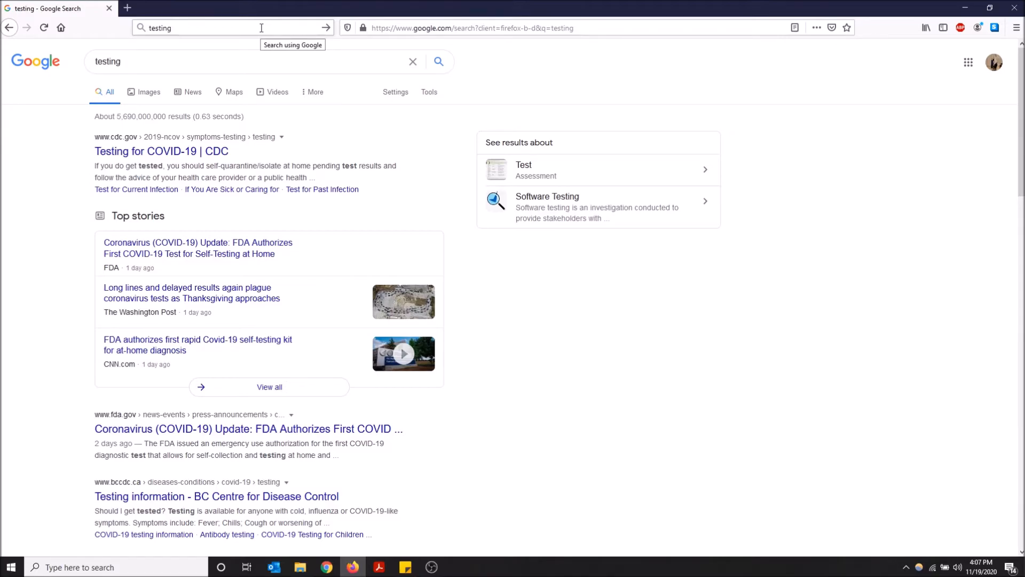
mouse_move(240, 28)
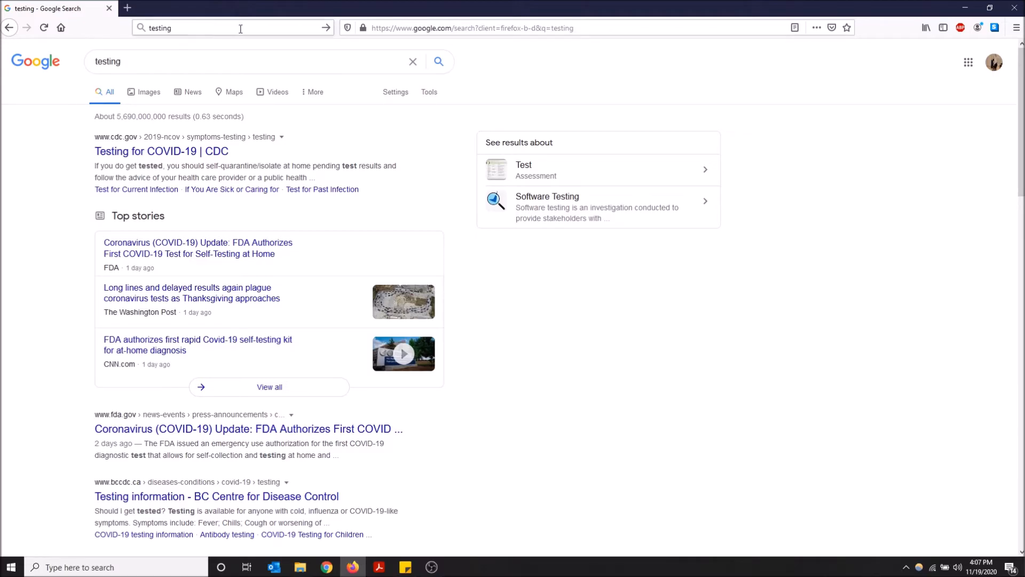
mouse_move(1015, 28)
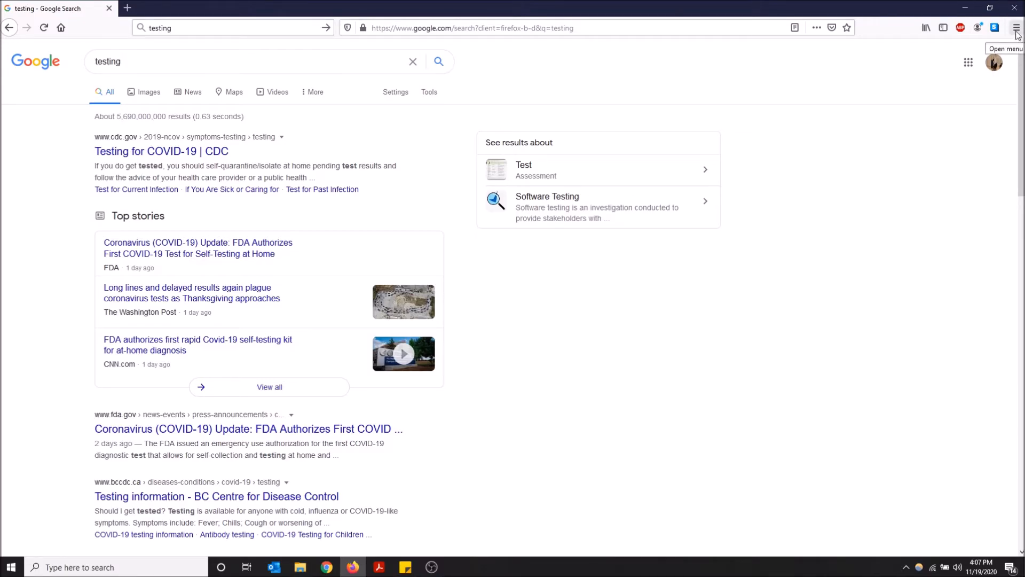
Open the Firefox menu to start taking the search box off the toolbar.
left_click(1015, 27)
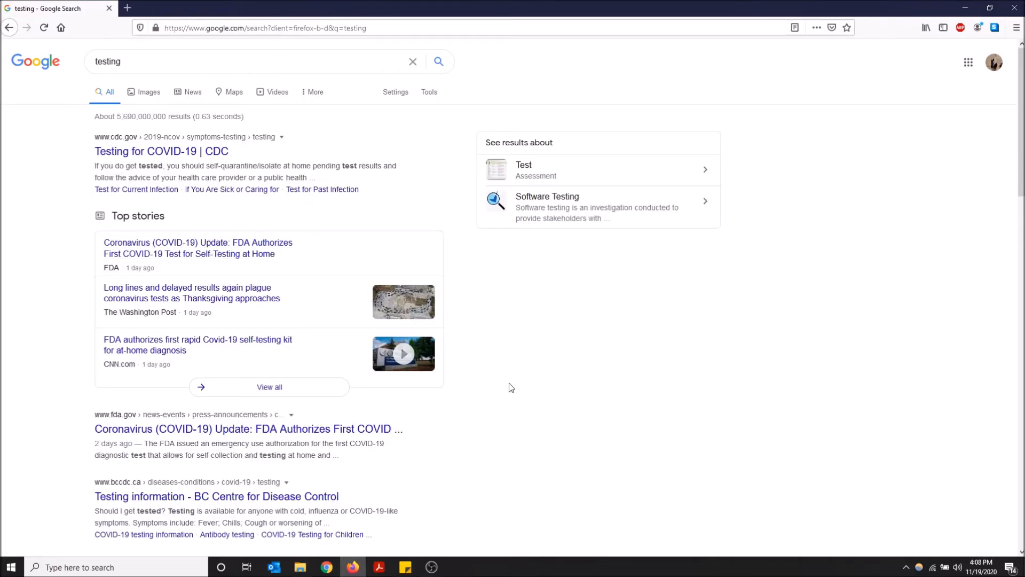
mouse_move(559, 472)
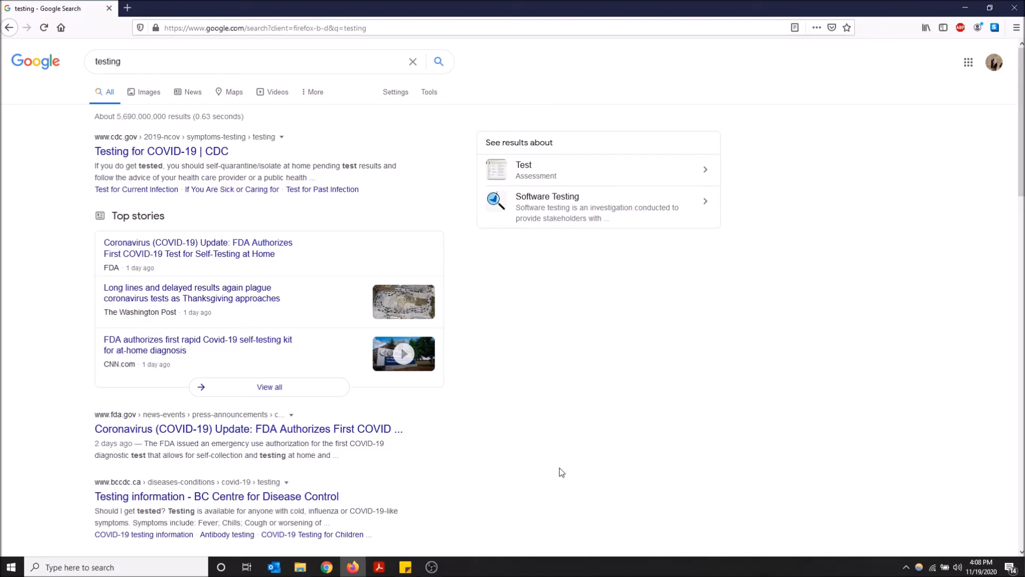